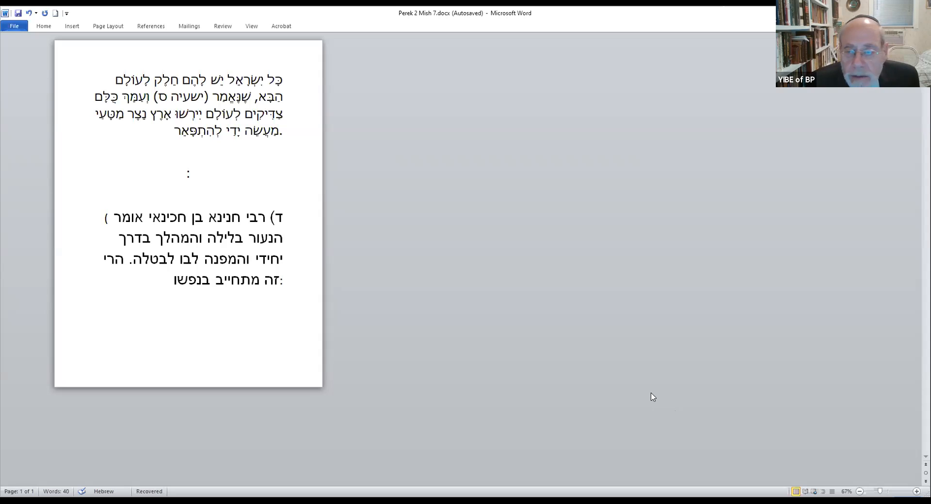
mouse_move(631, 151)
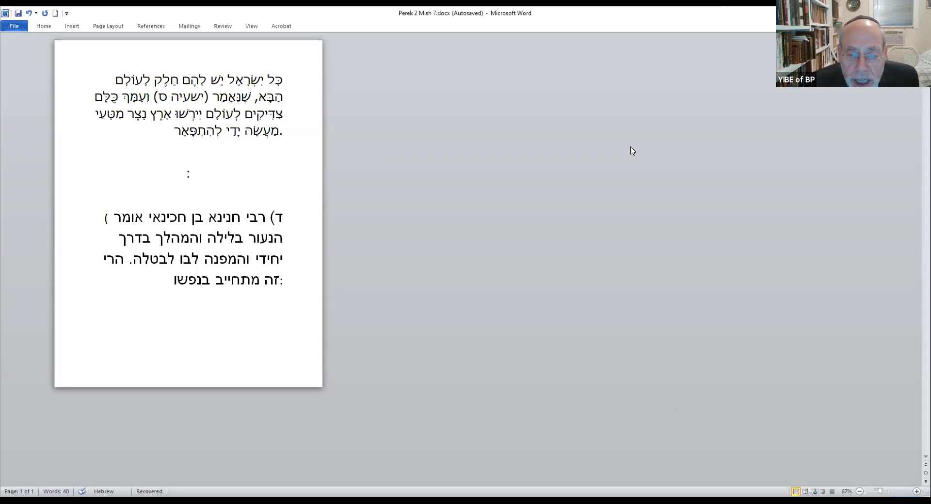
mouse_move(533, 69)
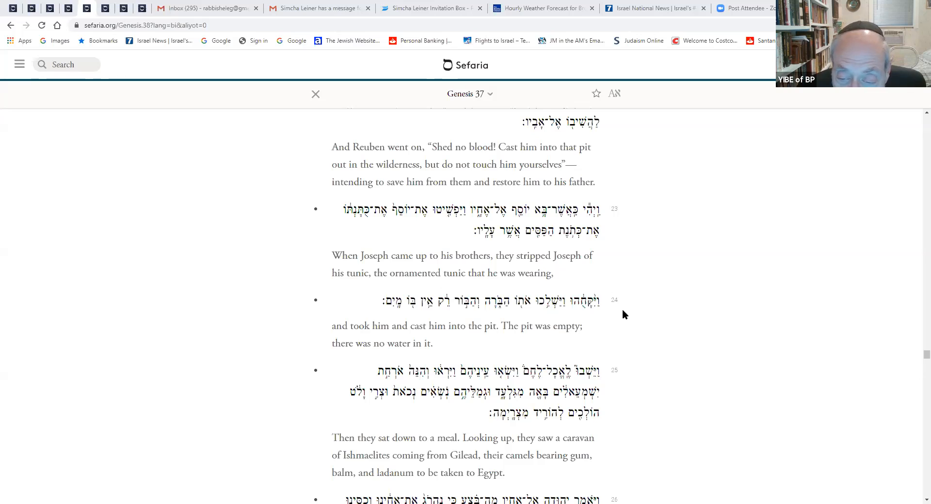
mouse_move(618, 311)
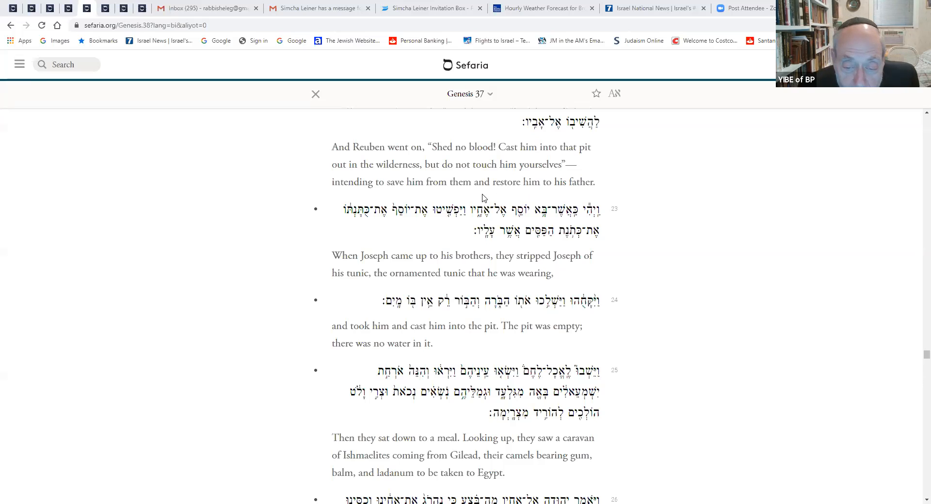
mouse_move(493, 311)
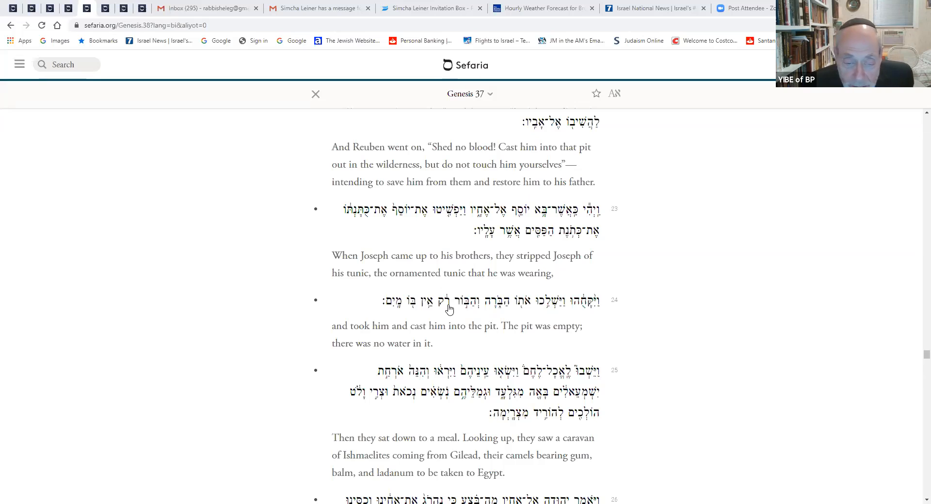
mouse_move(392, 309)
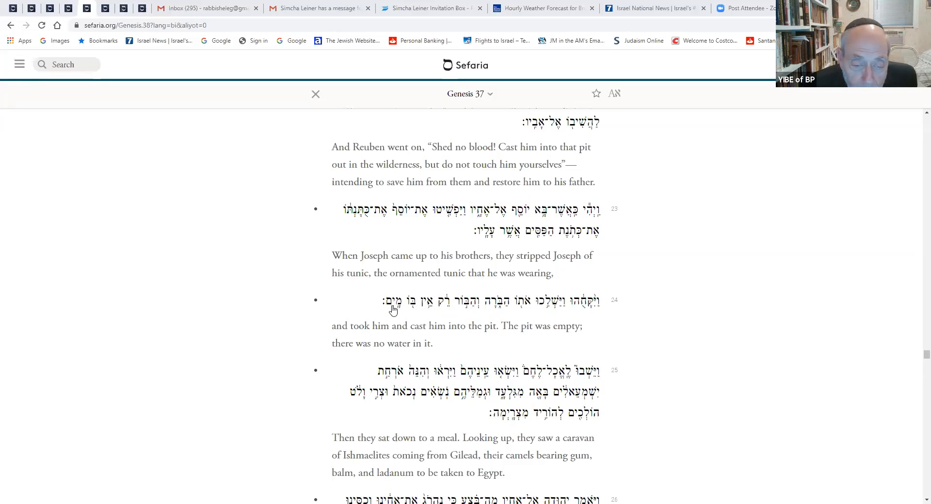
mouse_move(399, 322)
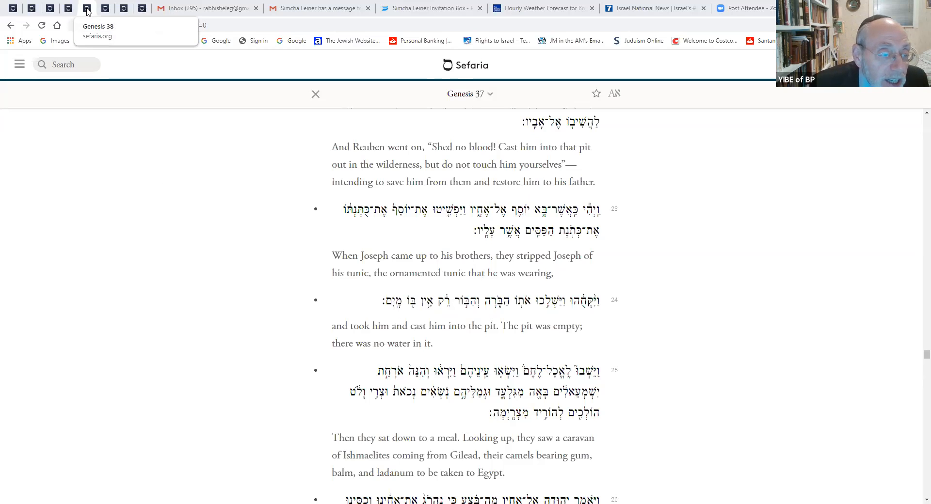
mouse_move(104, 9)
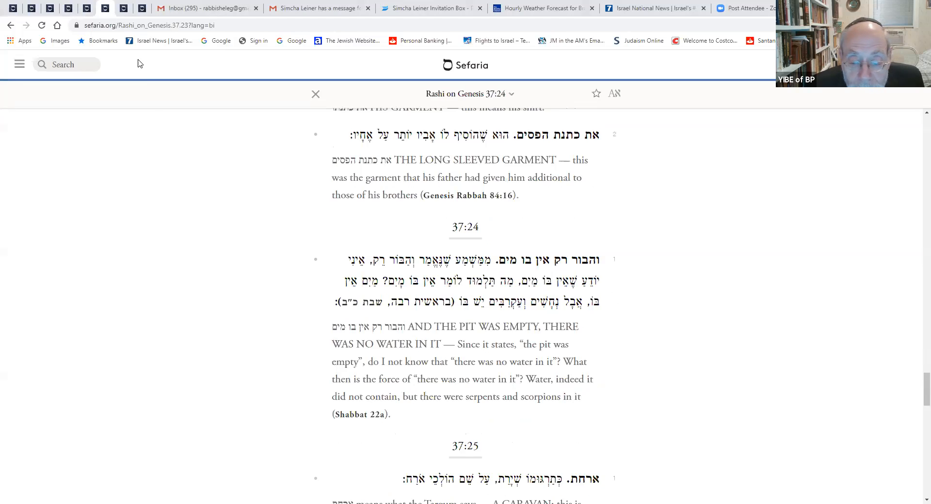
mouse_move(362, 302)
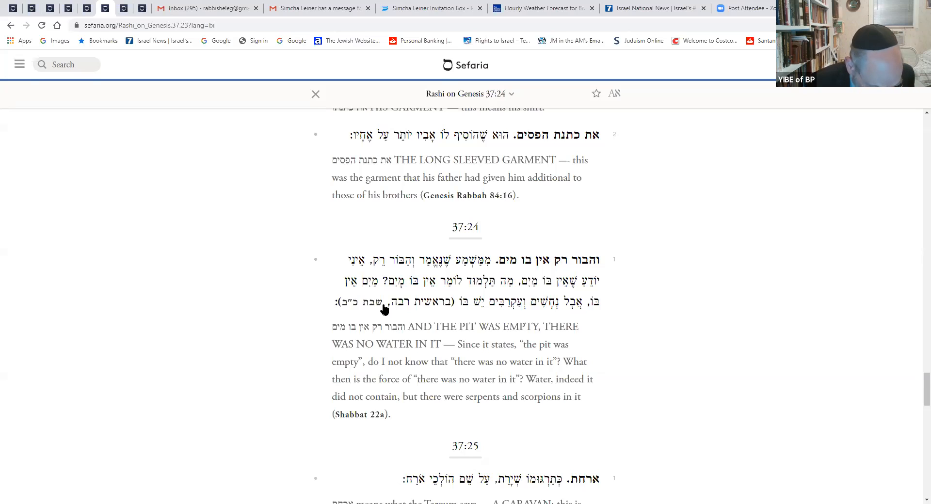
mouse_move(385, 295)
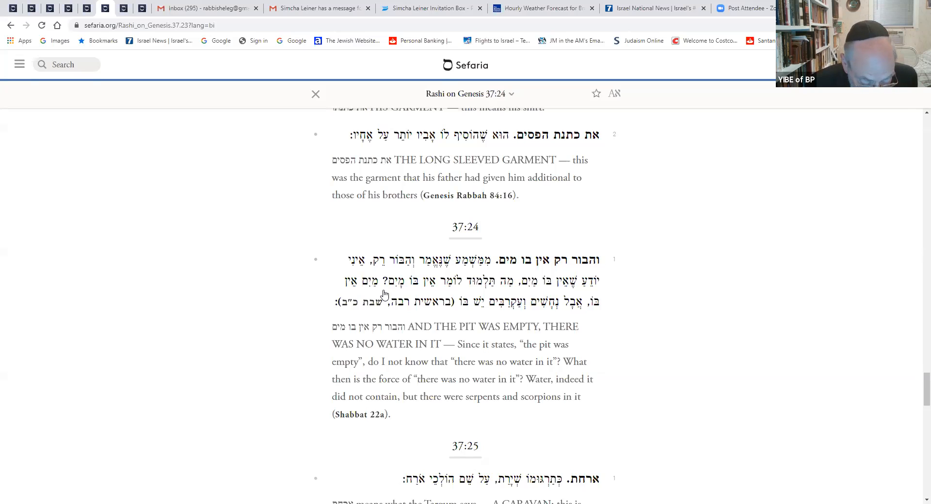
mouse_move(125, 61)
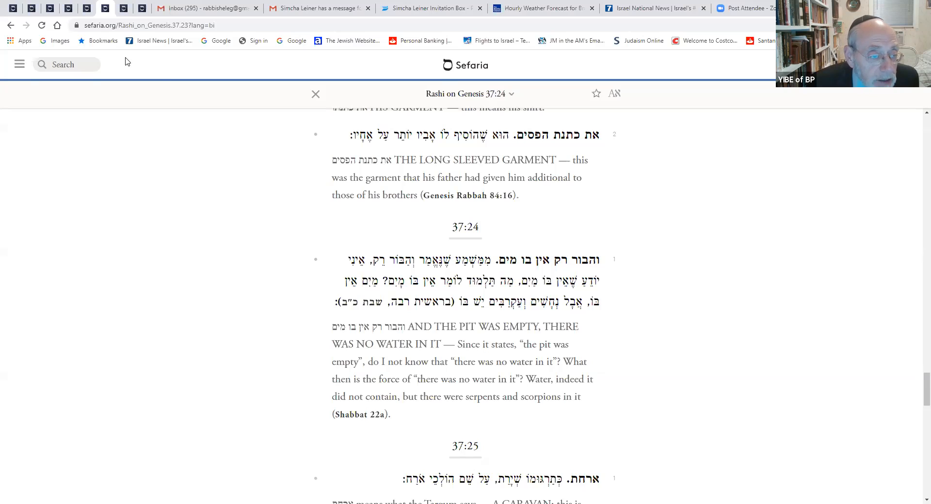
mouse_move(68, 8)
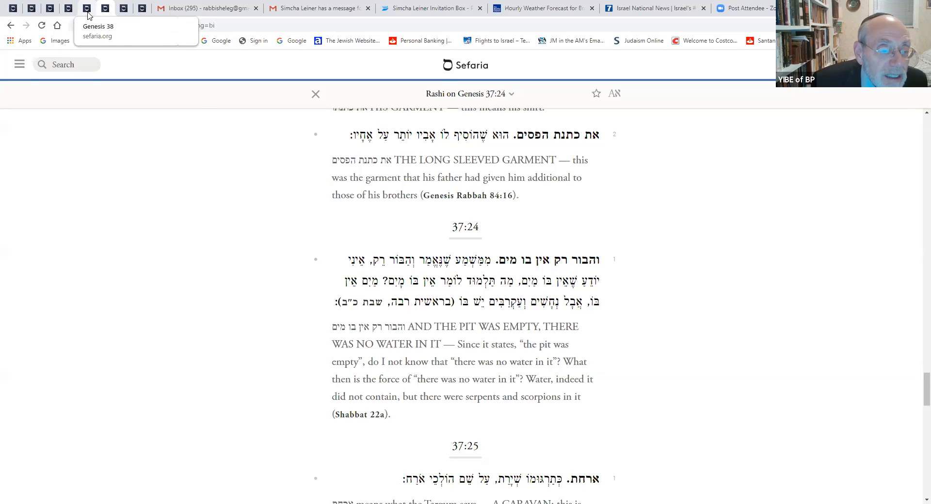
mouse_move(51, 8)
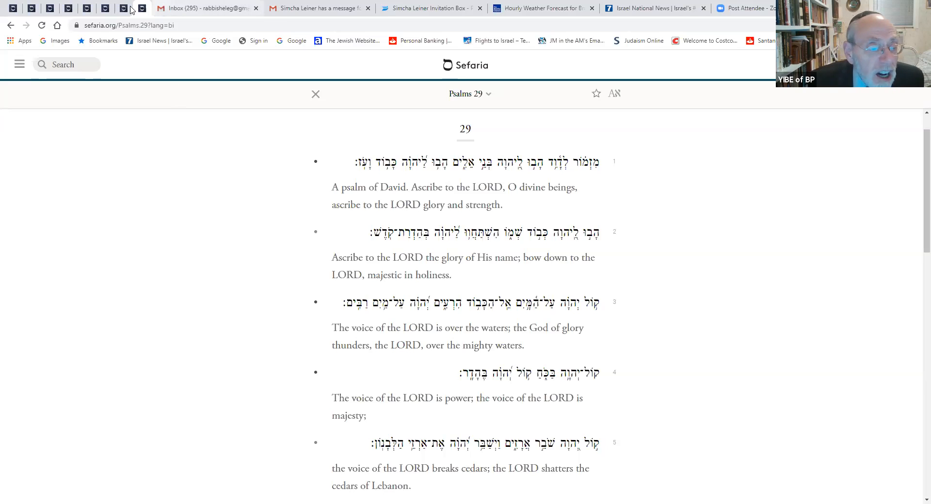
mouse_move(124, 7)
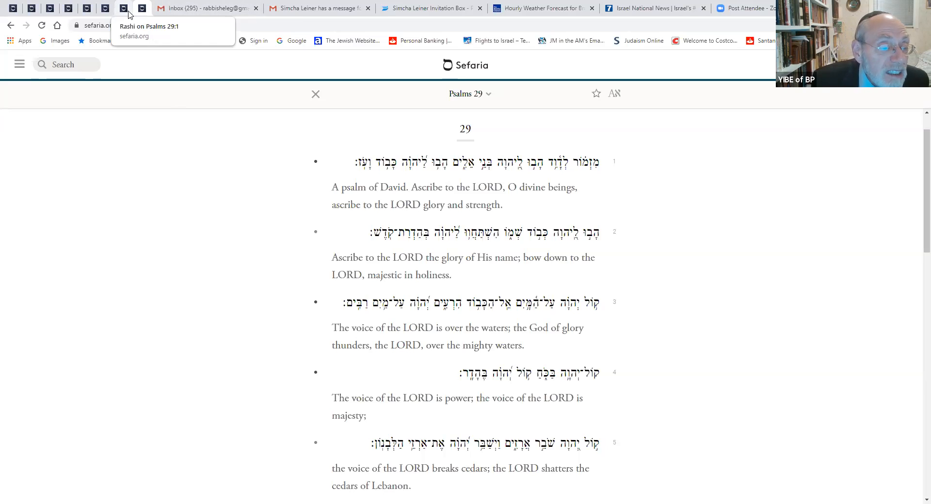
click(123, 7)
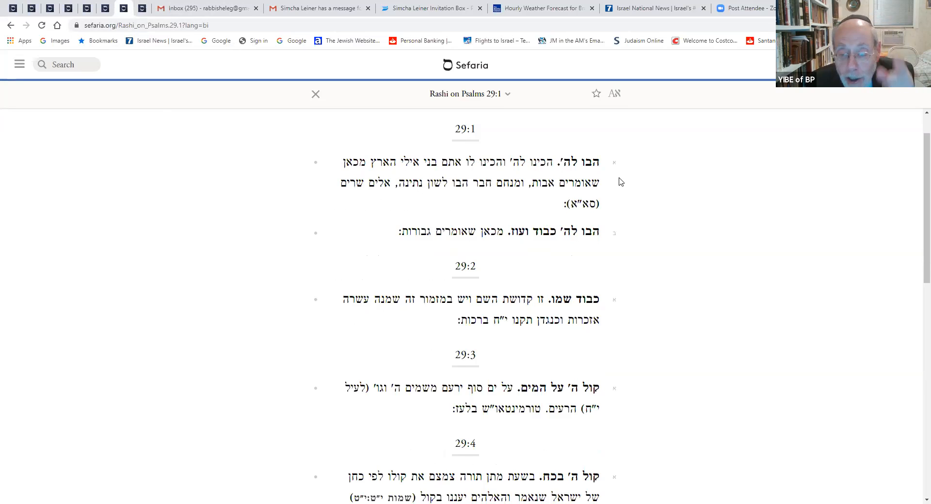
mouse_move(540, 193)
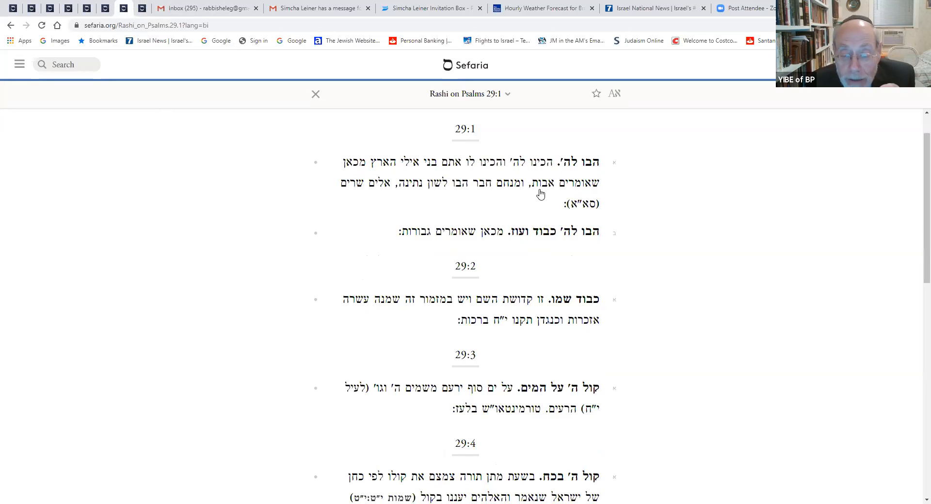
mouse_move(516, 234)
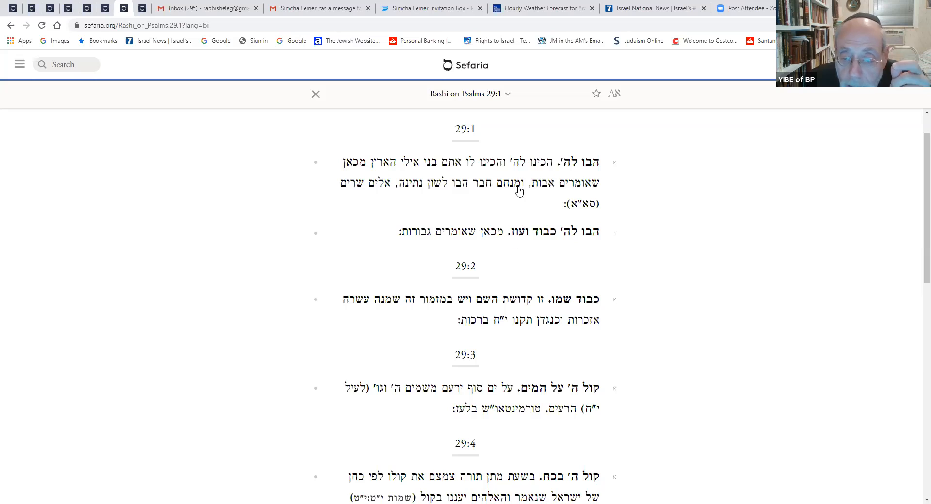
mouse_move(534, 177)
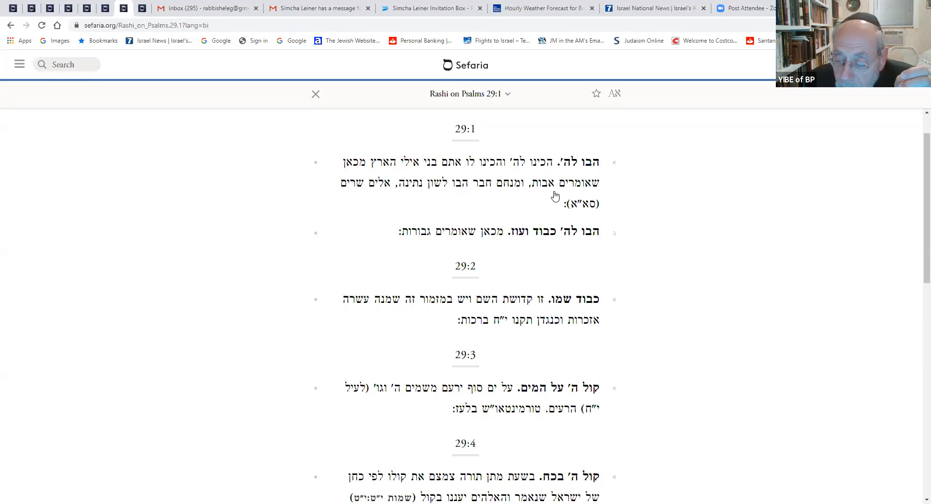
mouse_move(551, 238)
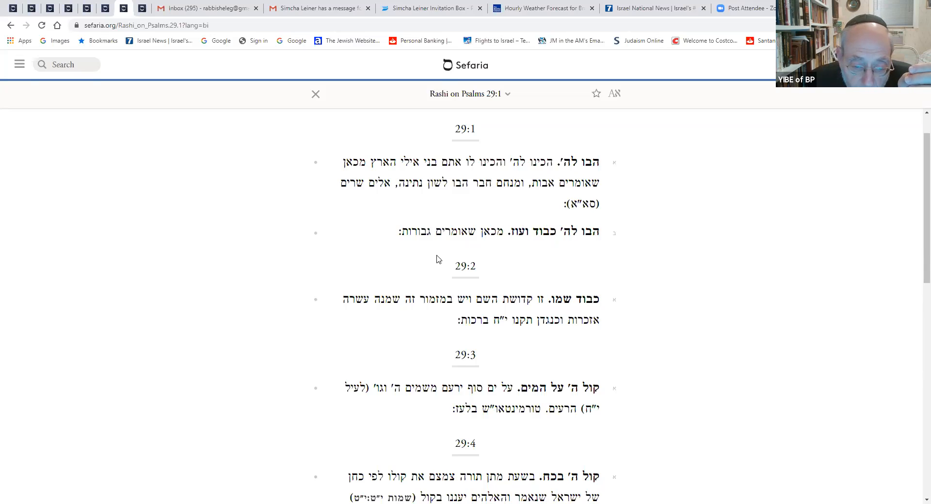
mouse_move(416, 246)
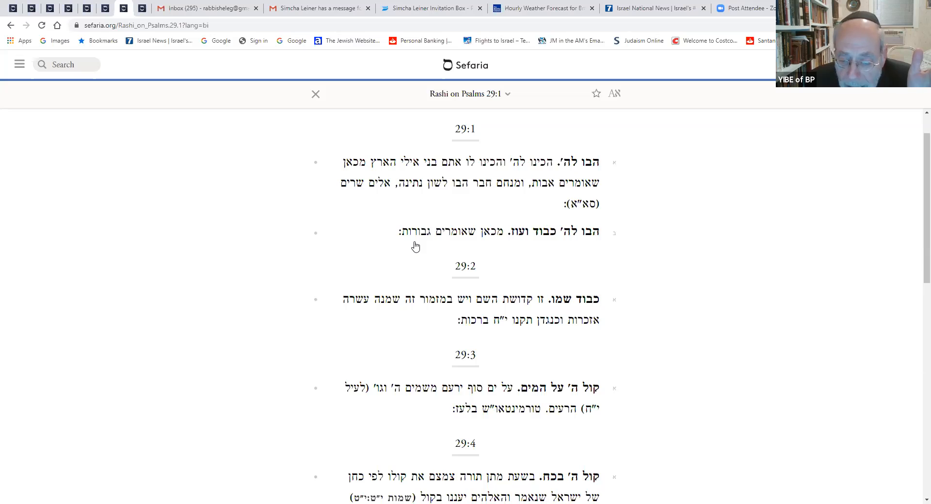
mouse_move(567, 308)
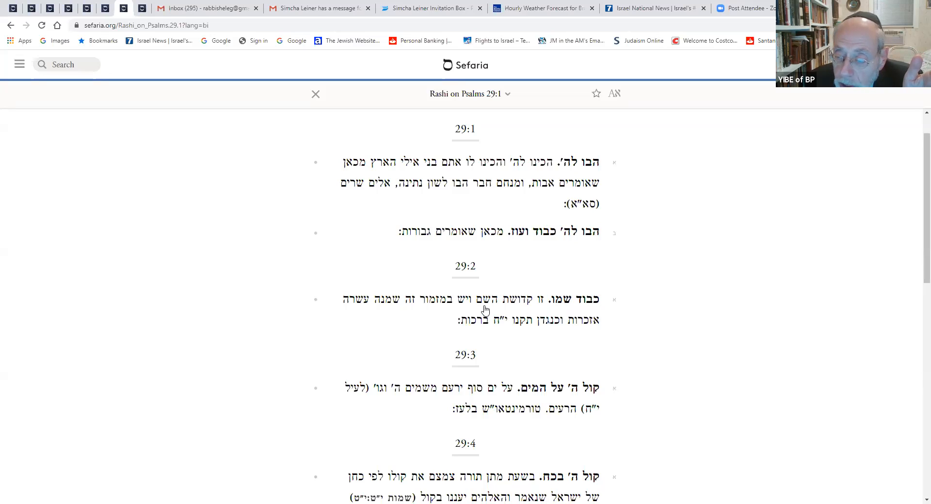
mouse_move(512, 197)
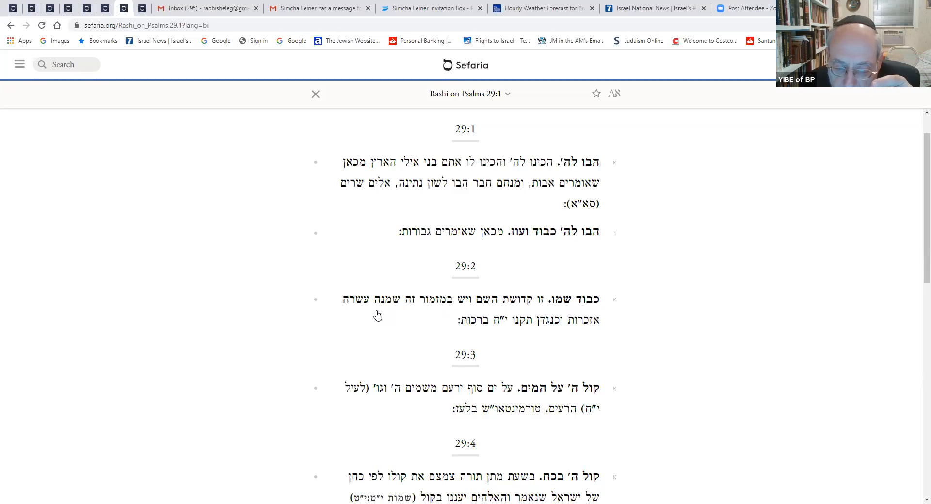
mouse_move(556, 336)
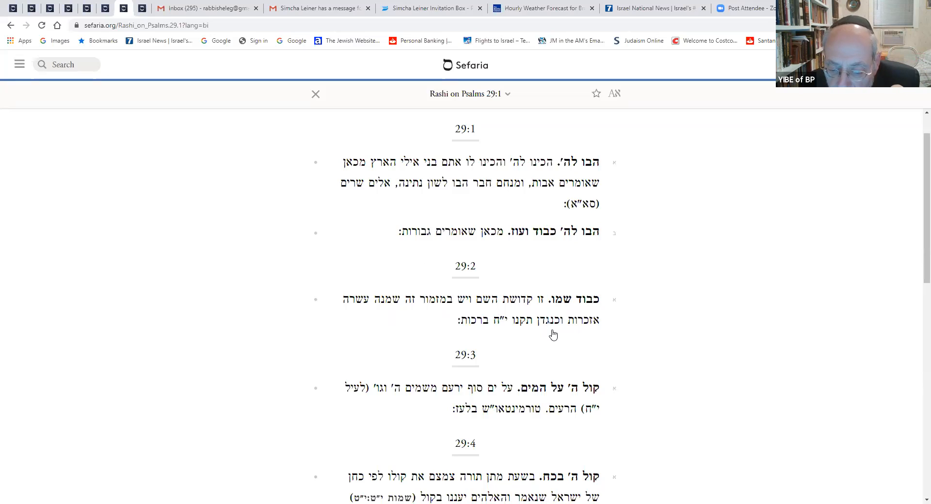
mouse_move(486, 337)
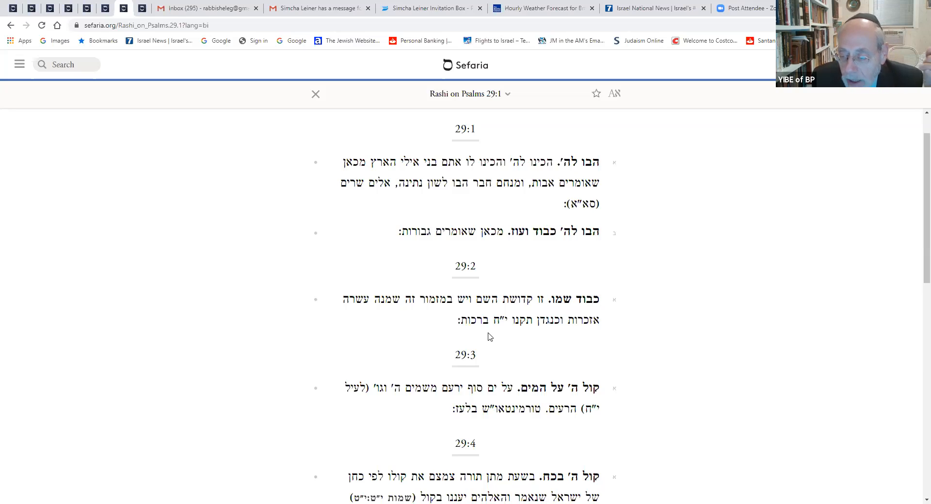
mouse_move(489, 341)
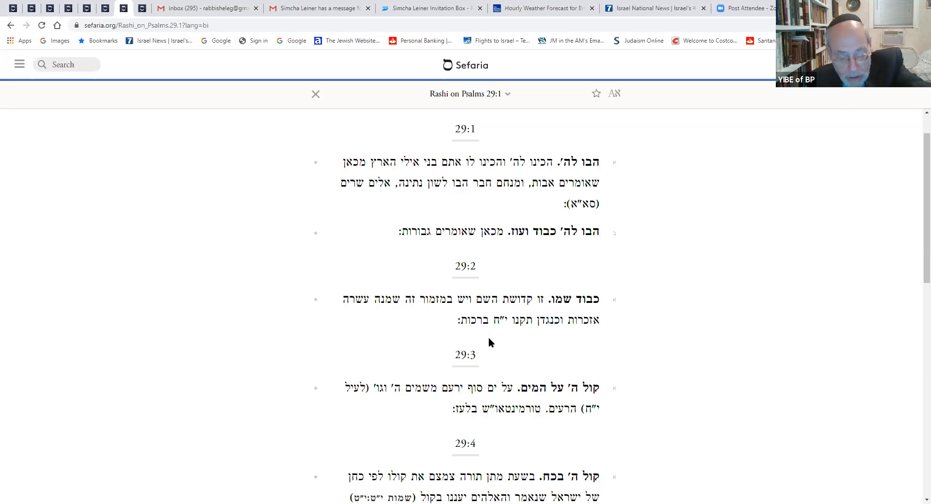
mouse_move(488, 322)
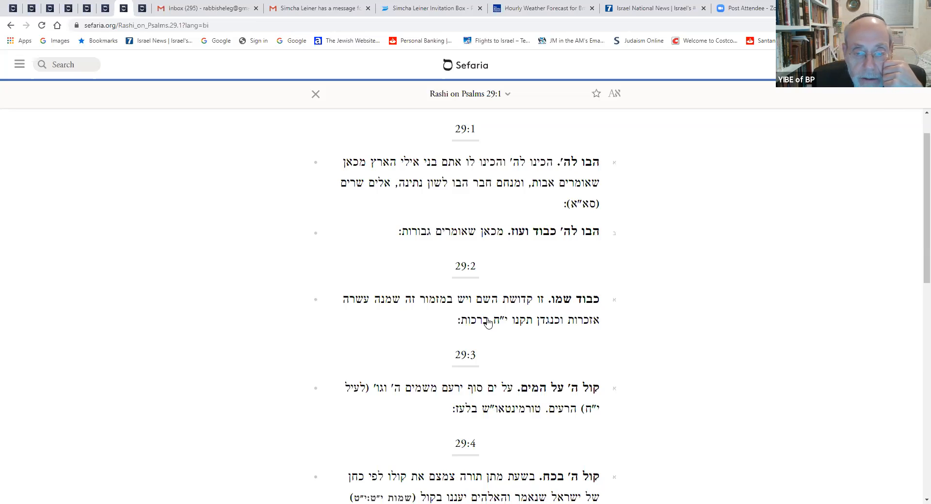